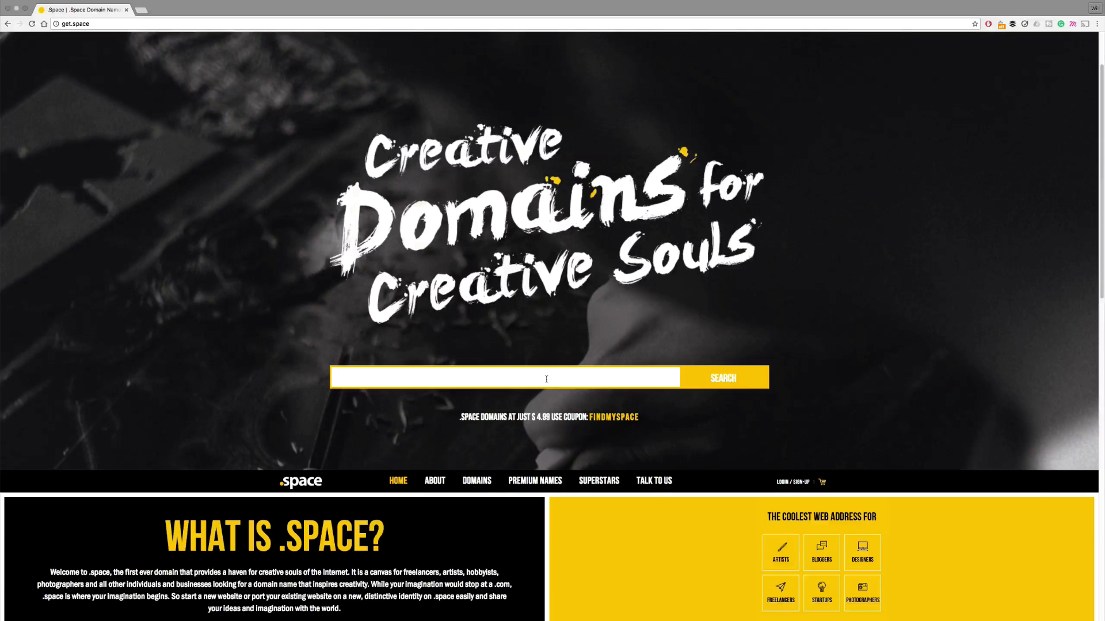
type("jakem")
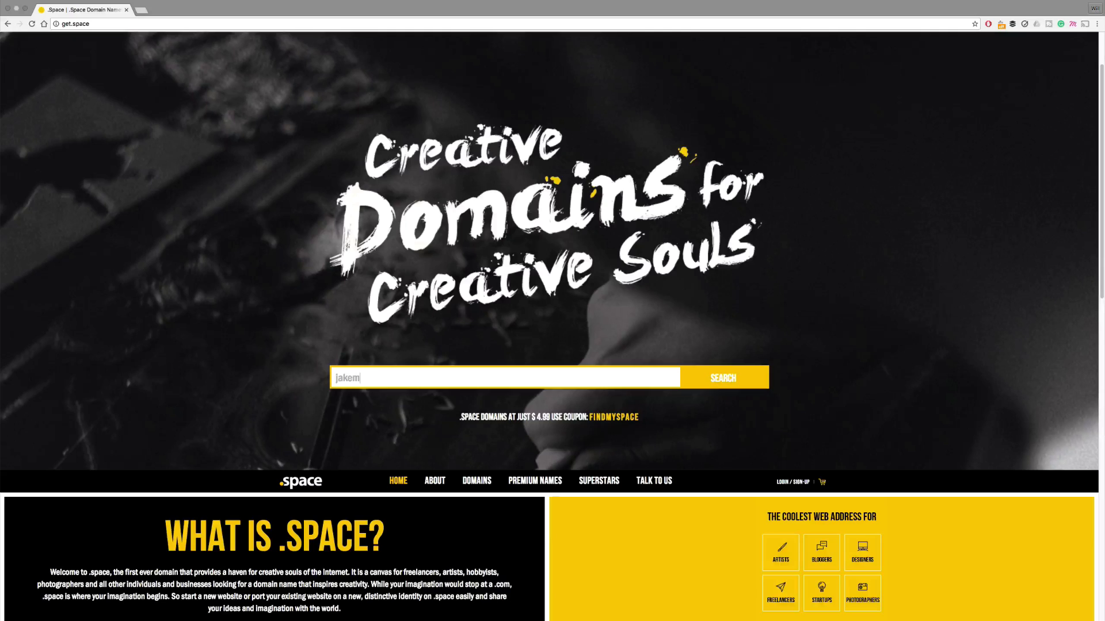
type("arwood")
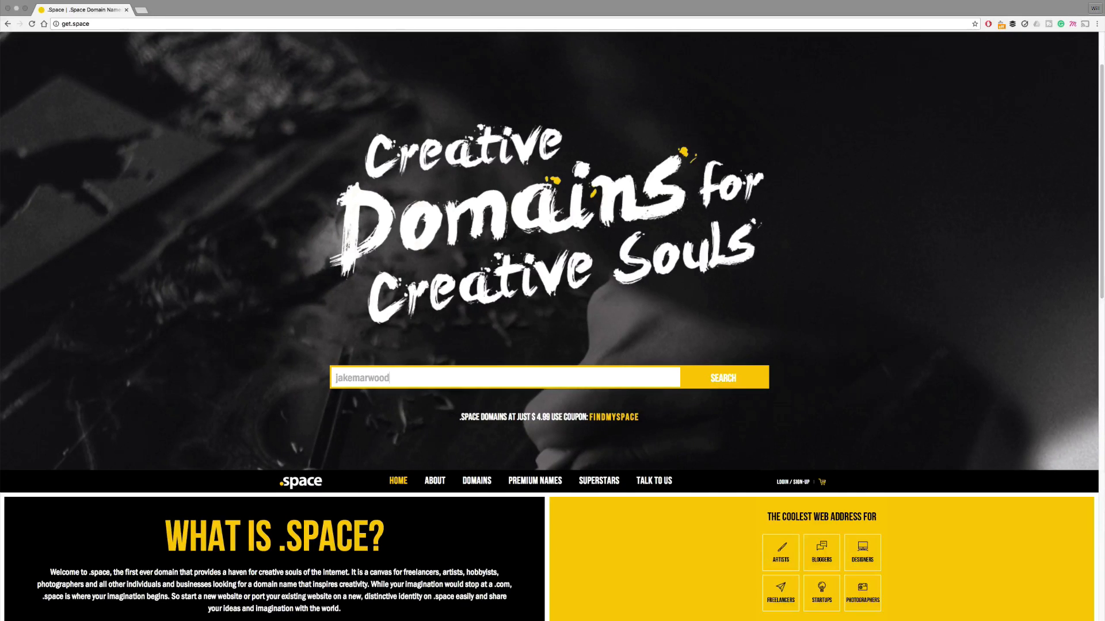
left_click(722, 377)
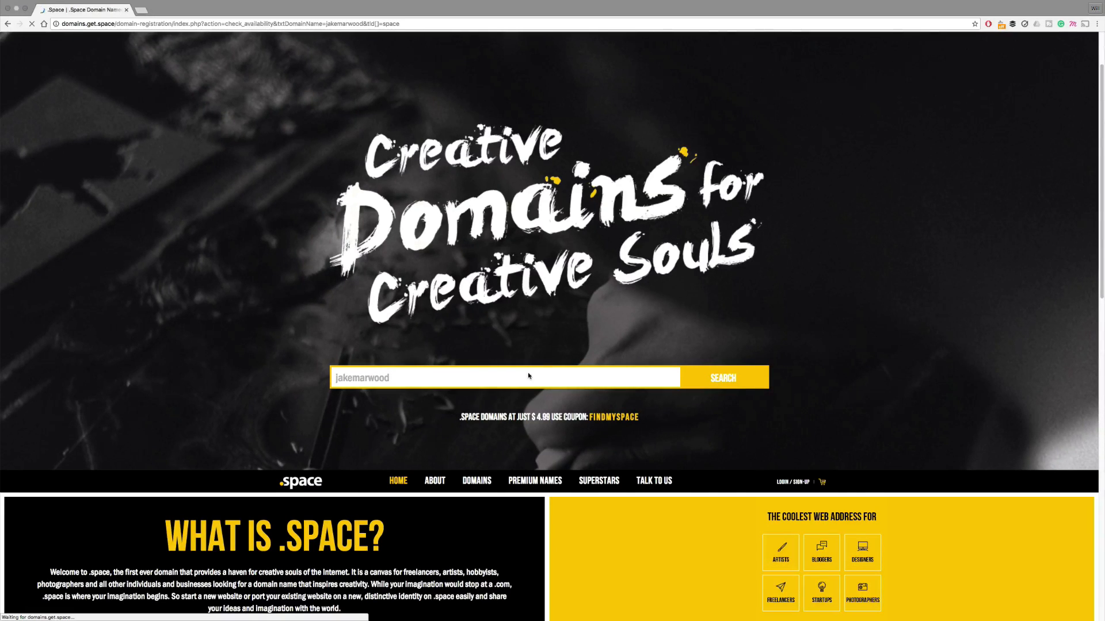
left_click(723, 377)
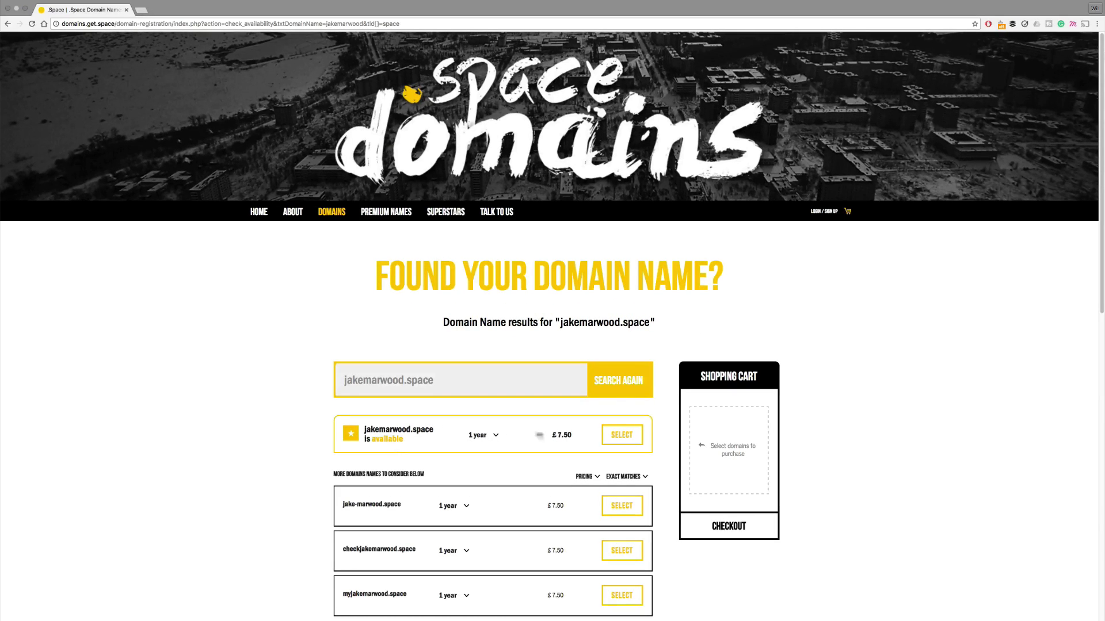
scroll("down", 3)
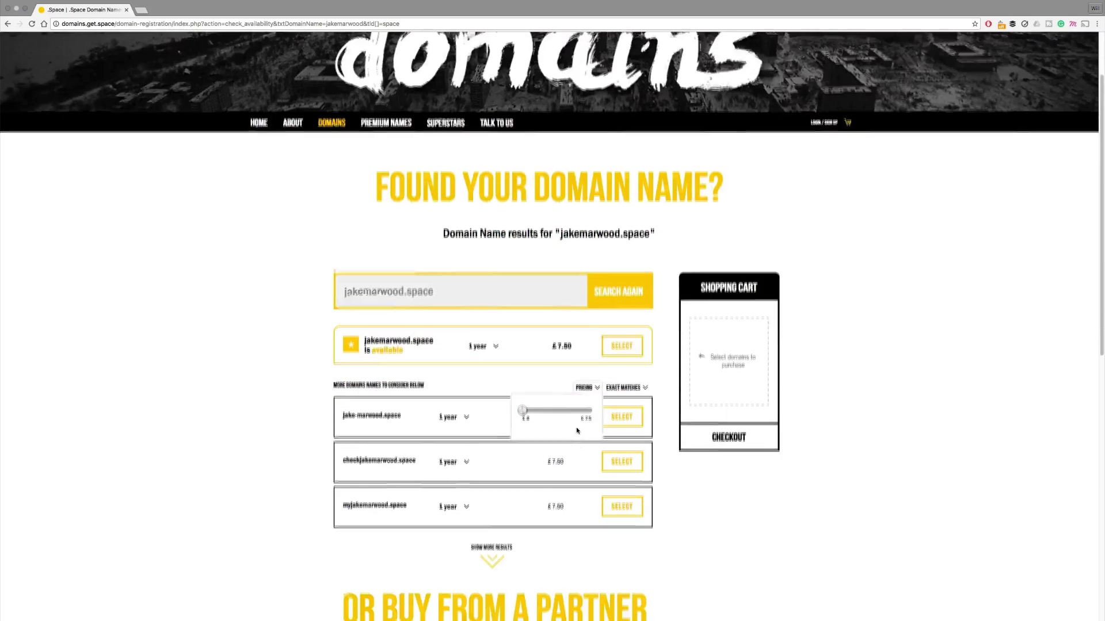
scroll("down", 3)
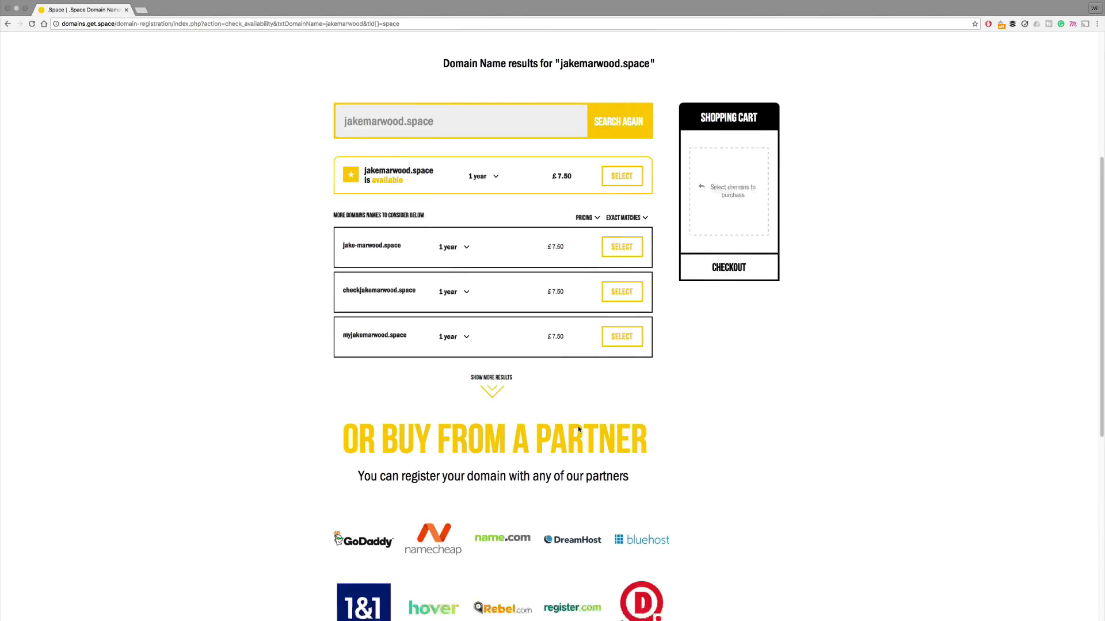
key("cmd+tab")
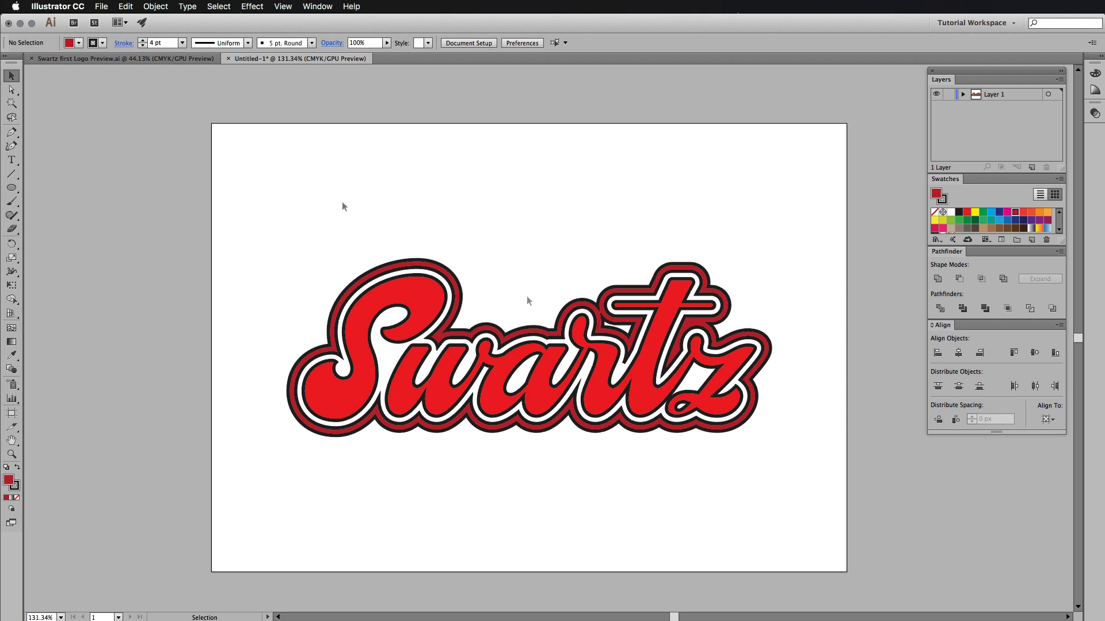
mouse_move(524, 306)
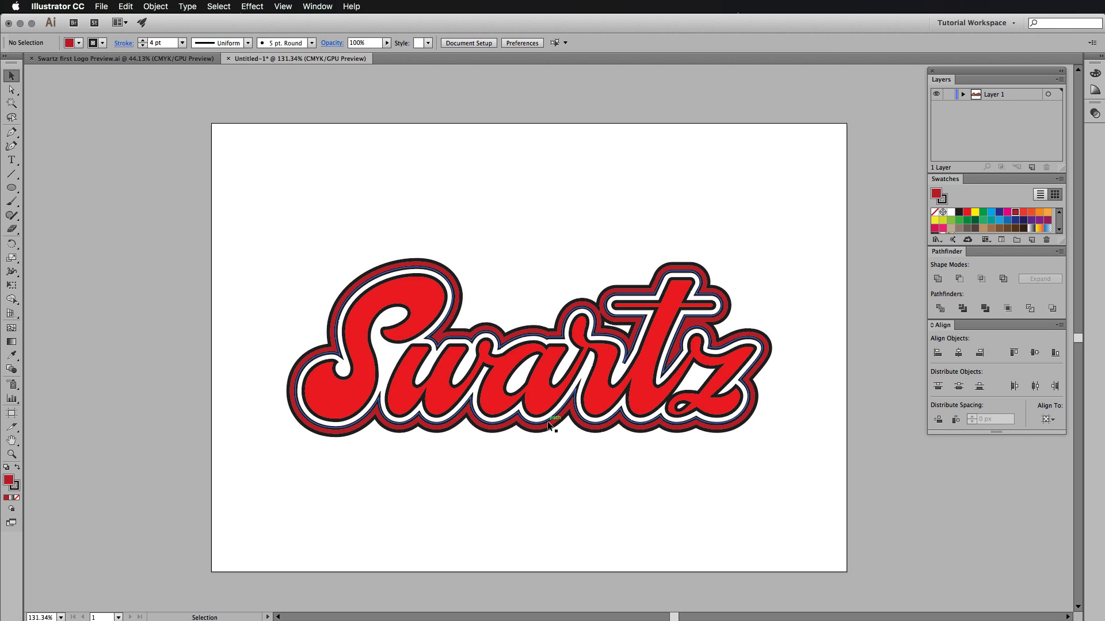
left_click(550, 422)
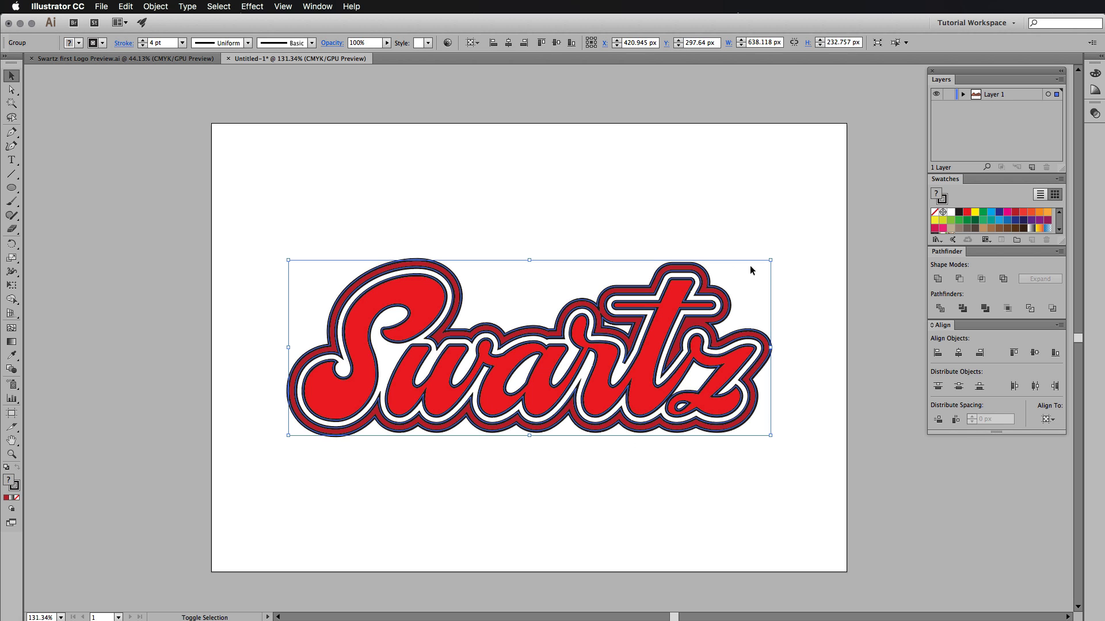
left_click(11, 90)
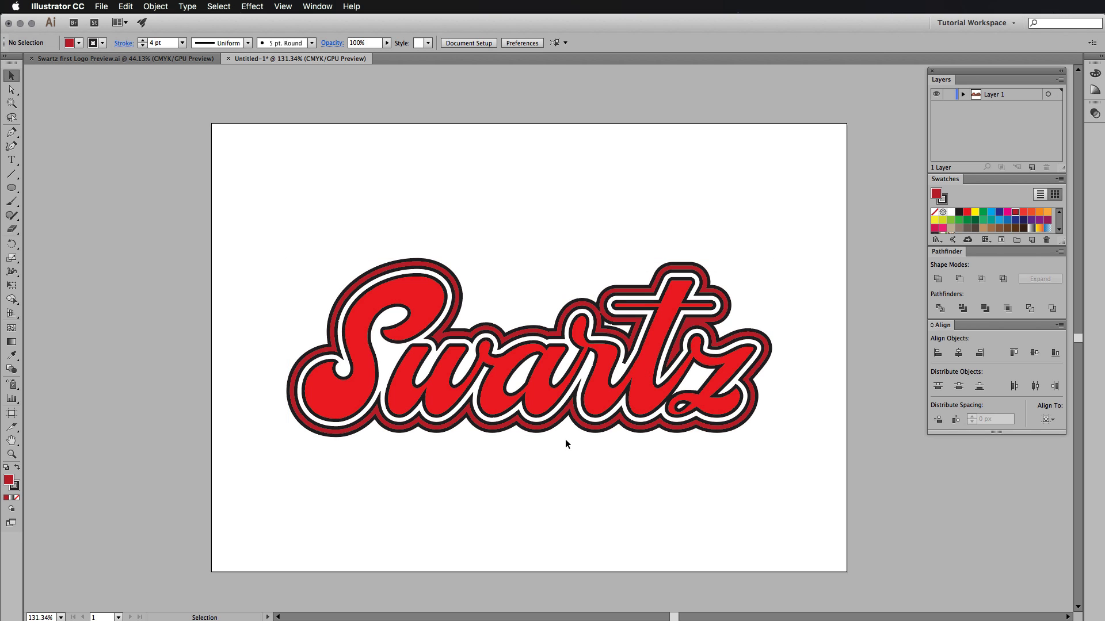
left_click(566, 442)
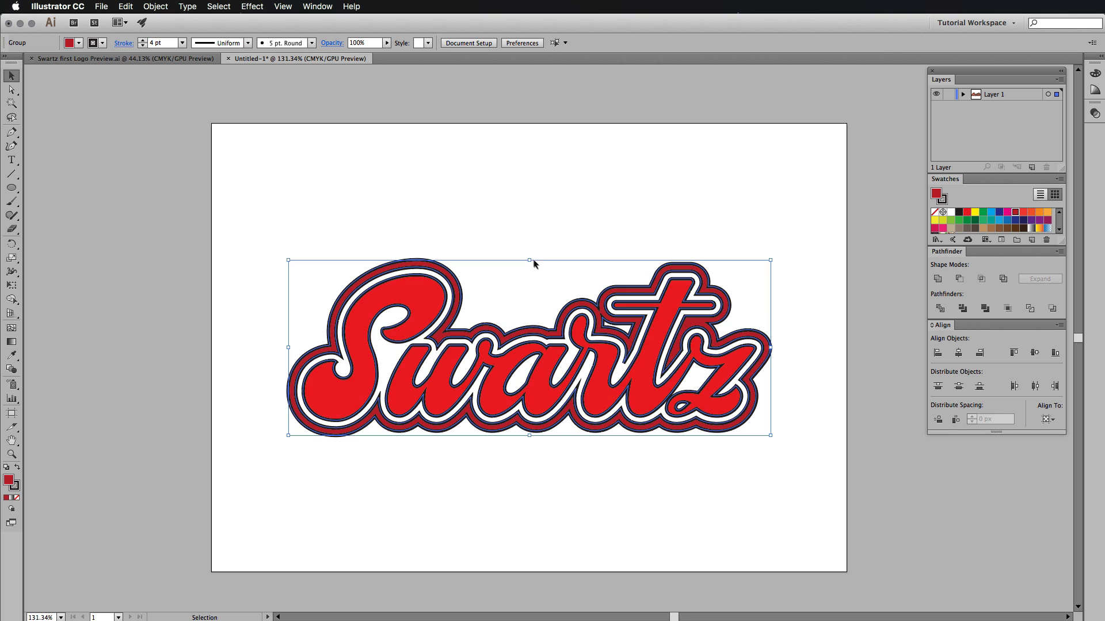
left_click(537, 498)
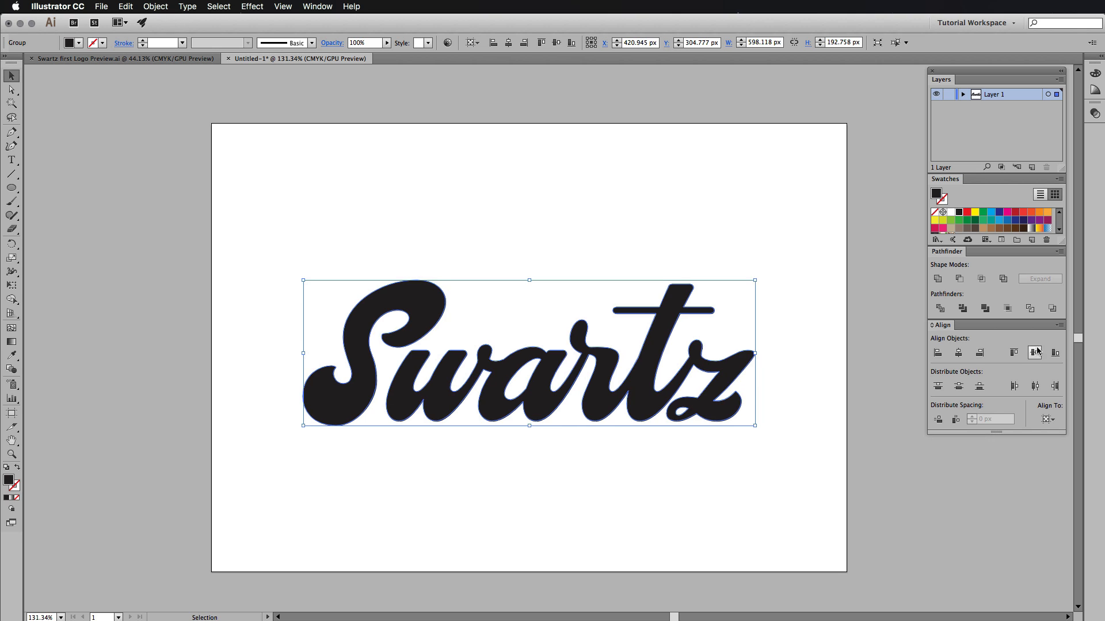
- Select the plain black Swartz lettering compound path on the artboard
left_click(483, 271)
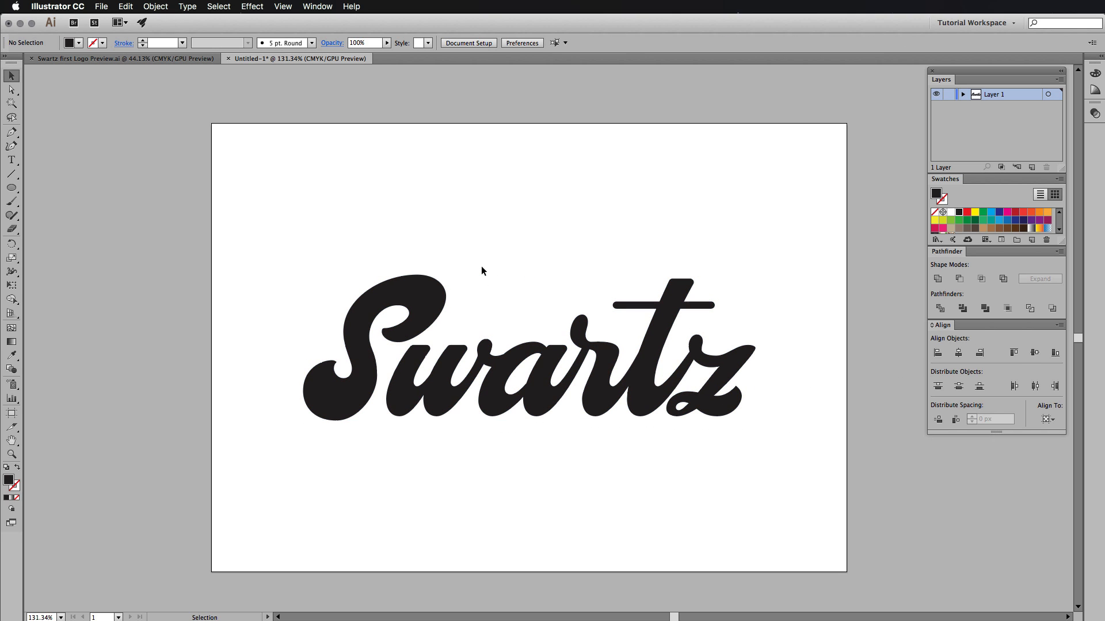
left_click(524, 349)
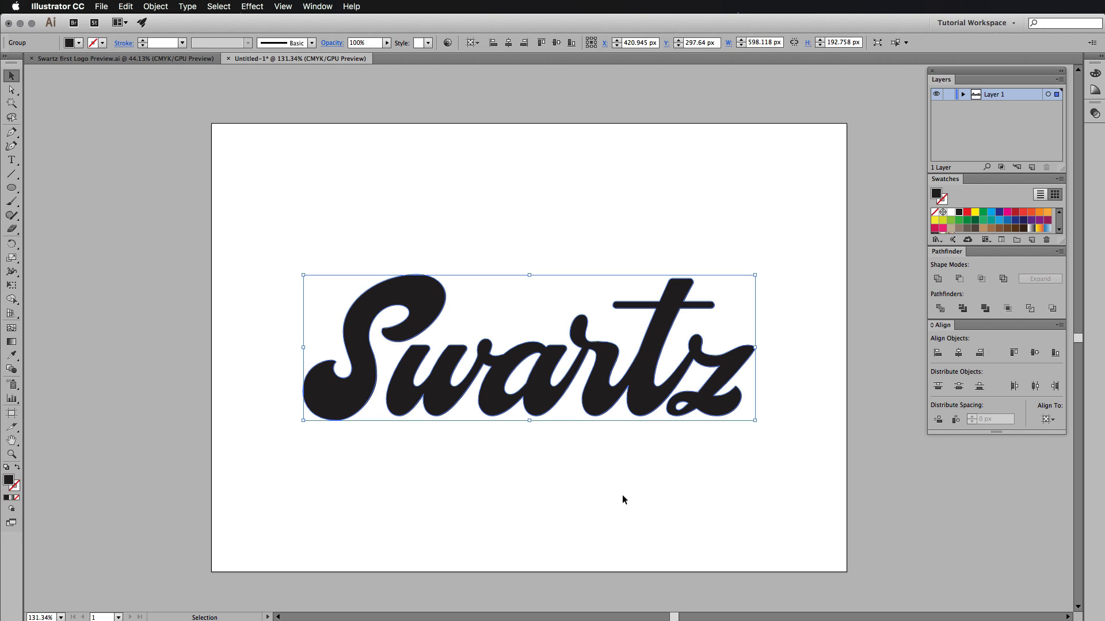
mouse_move(657, 335)
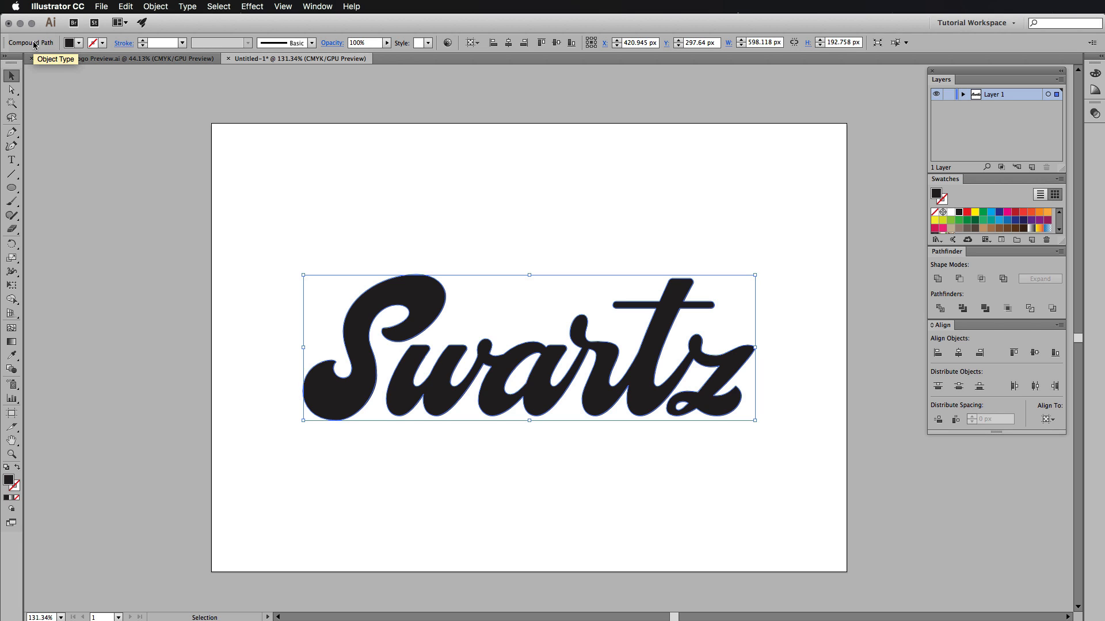
mouse_move(520, 256)
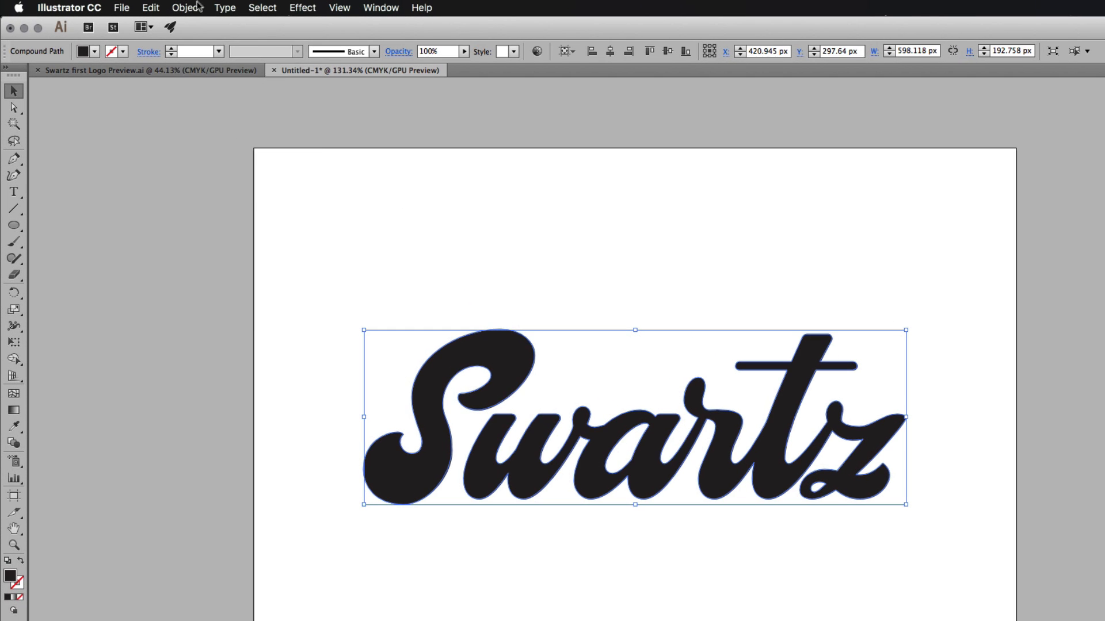
left_click(186, 8)
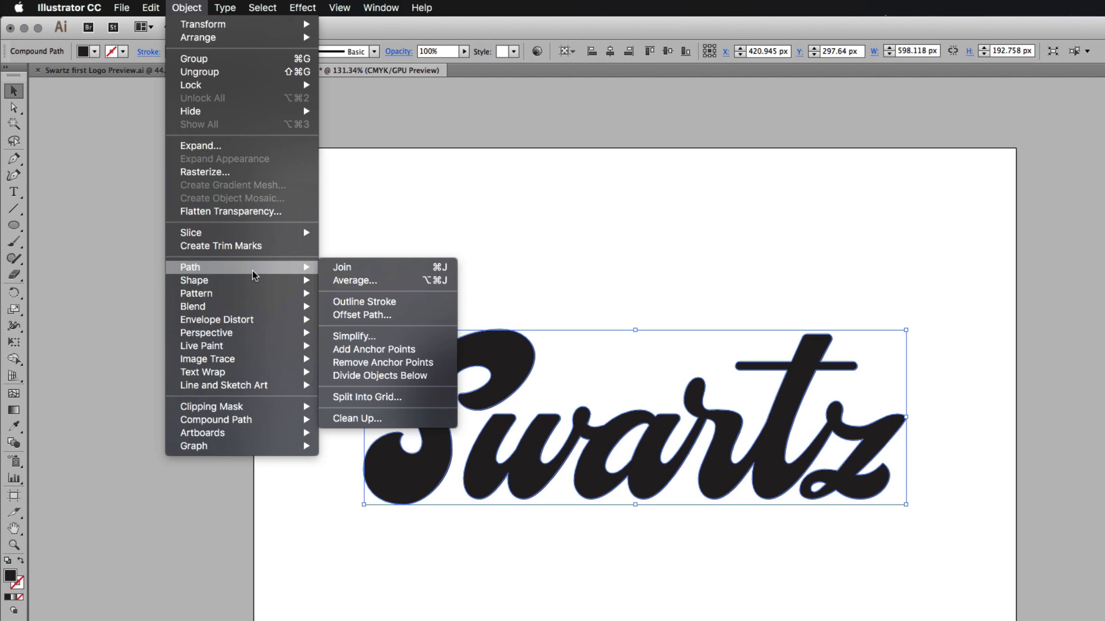
left_click(362, 316)
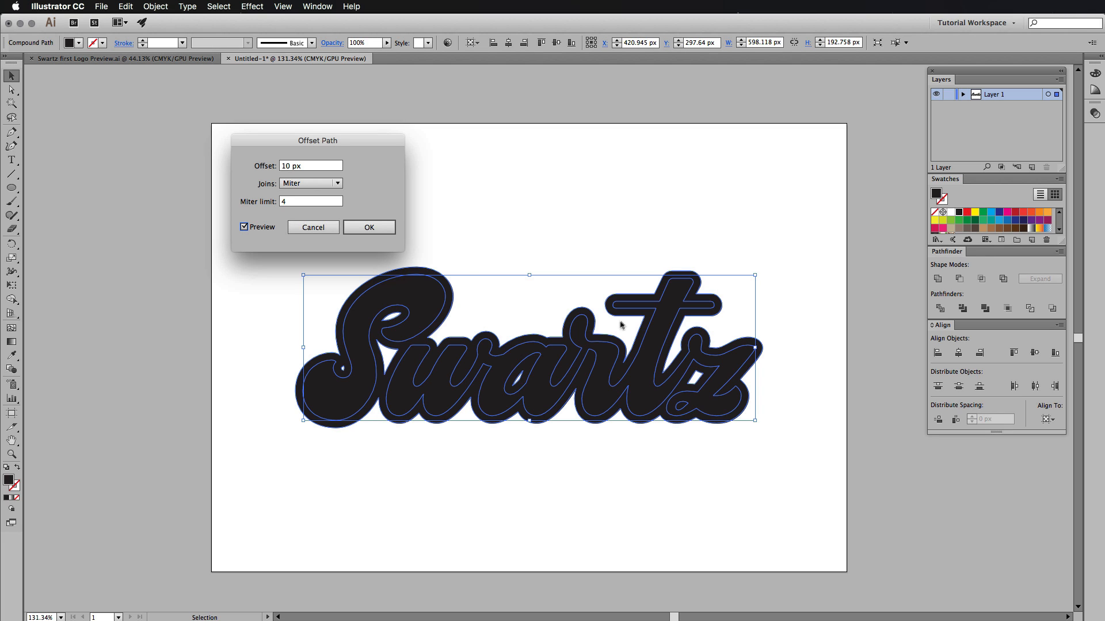
mouse_move(446, 343)
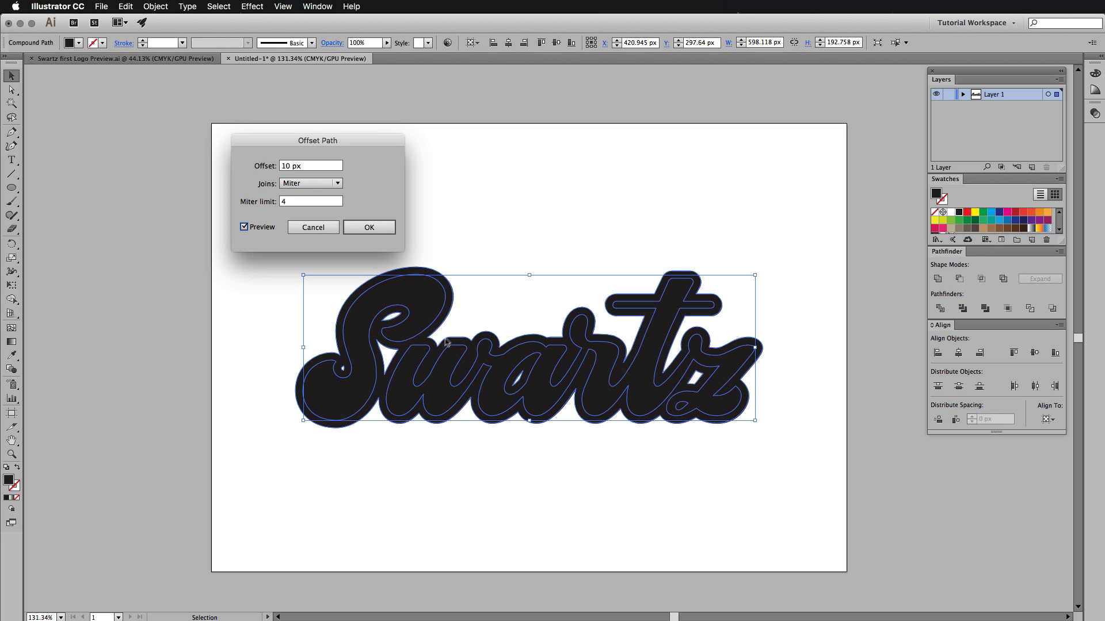
mouse_move(696, 326)
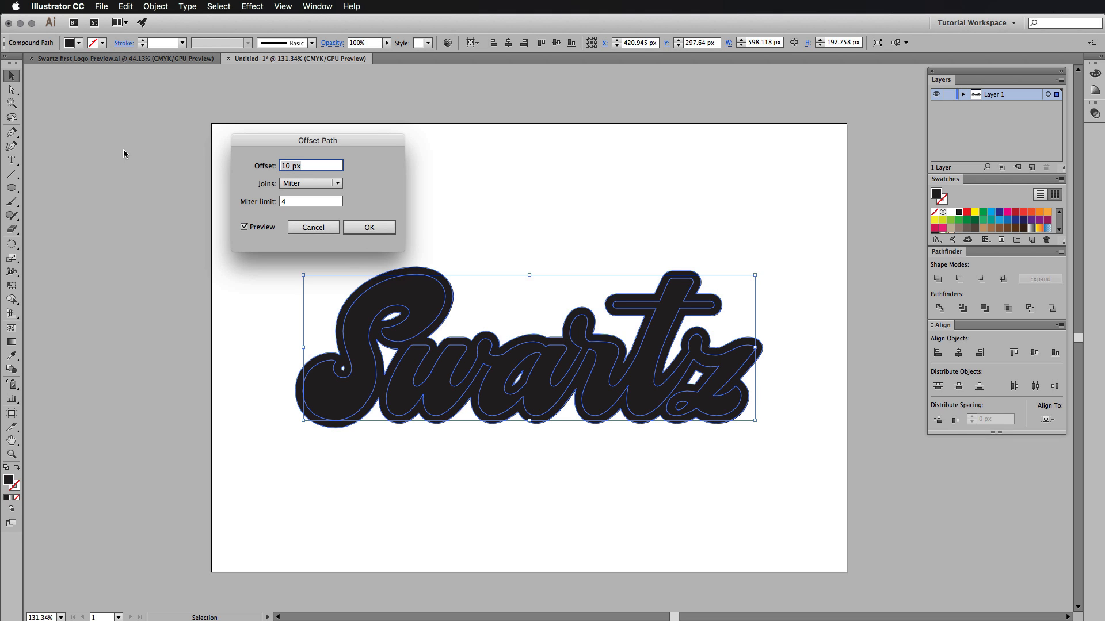
type("20")
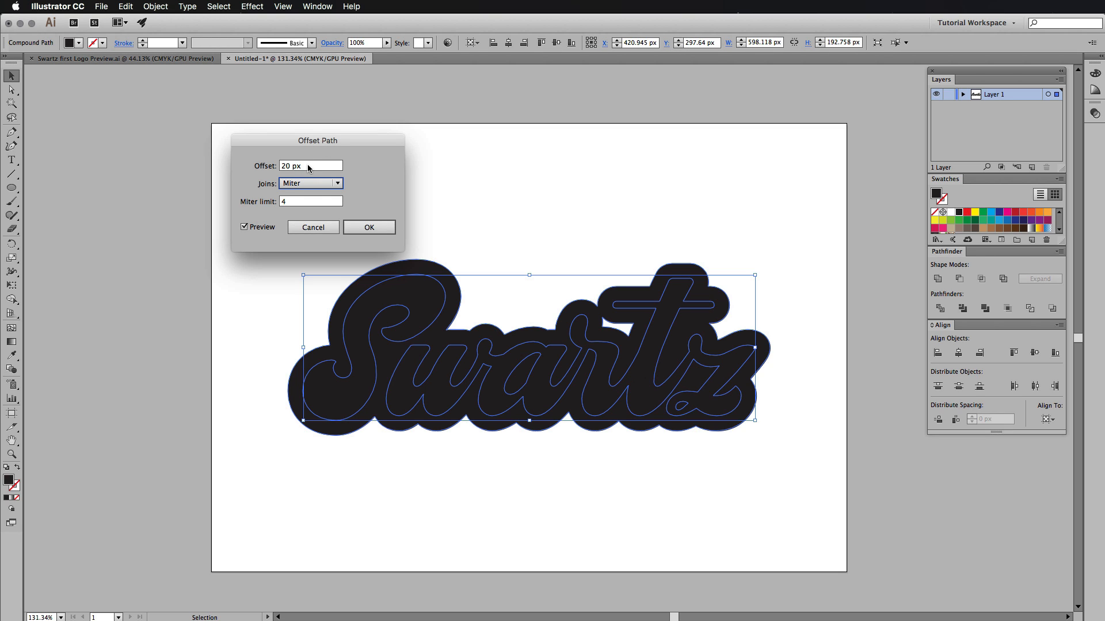
left_click(309, 183)
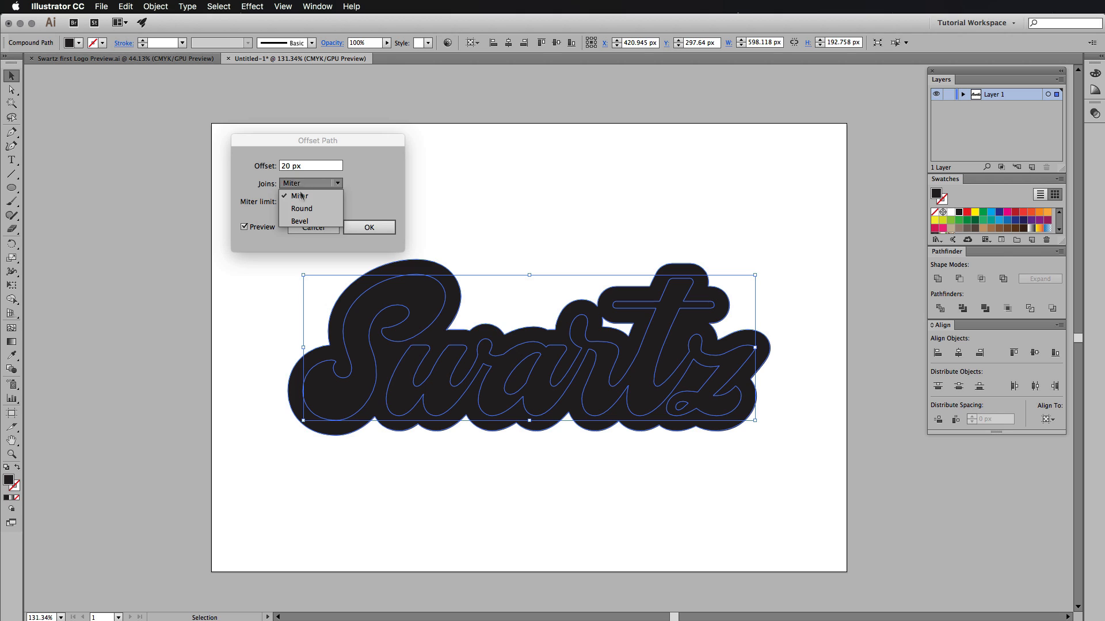
left_click(299, 196)
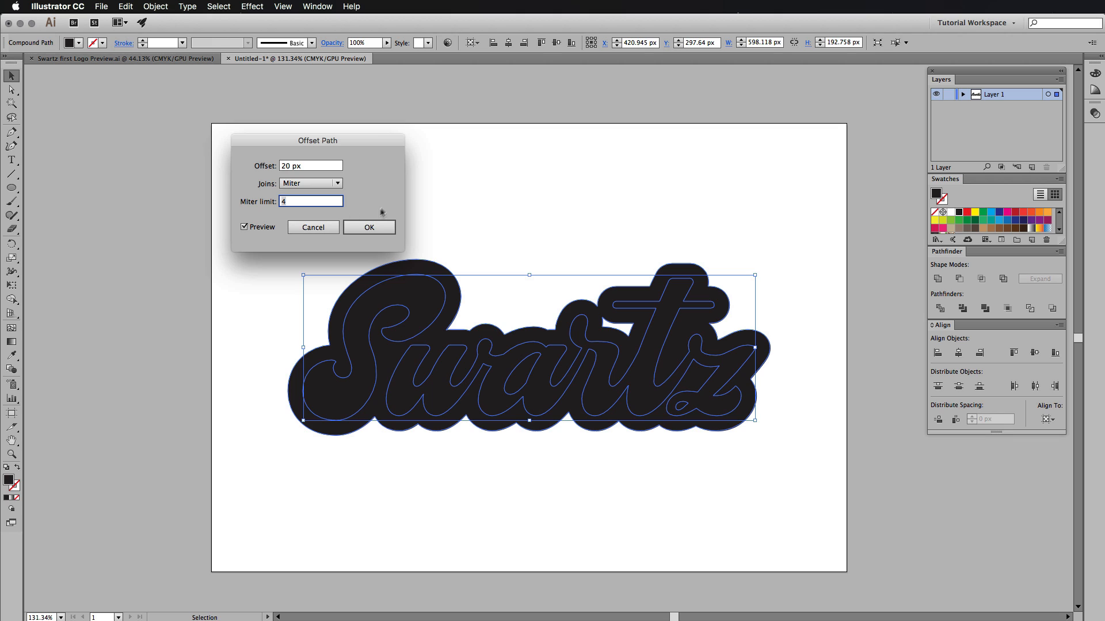
left_click(368, 227)
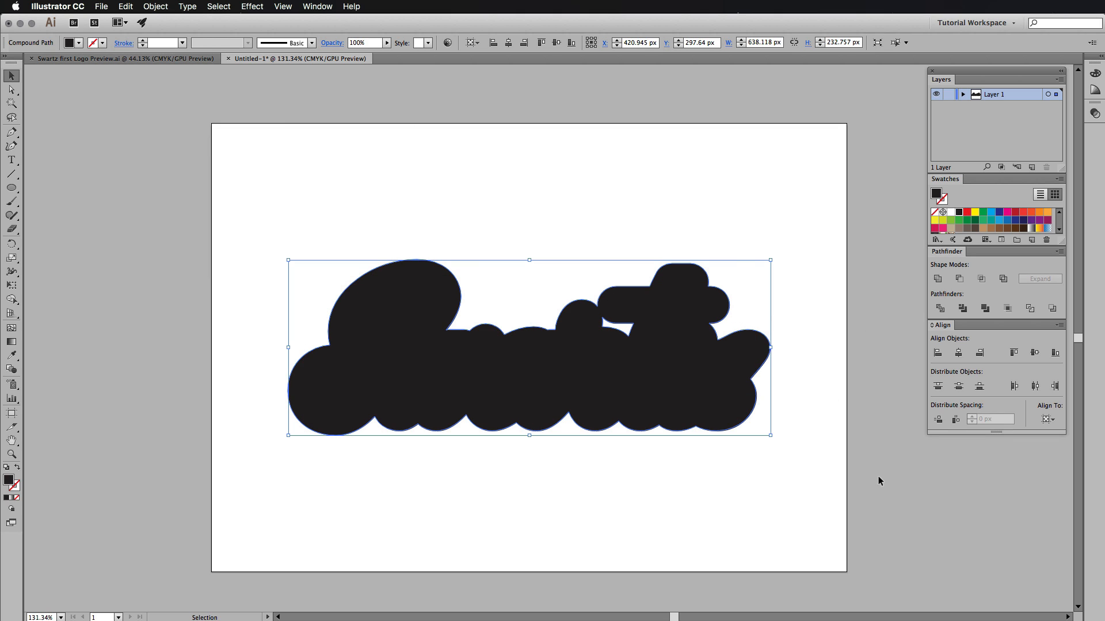
mouse_move(868, 485)
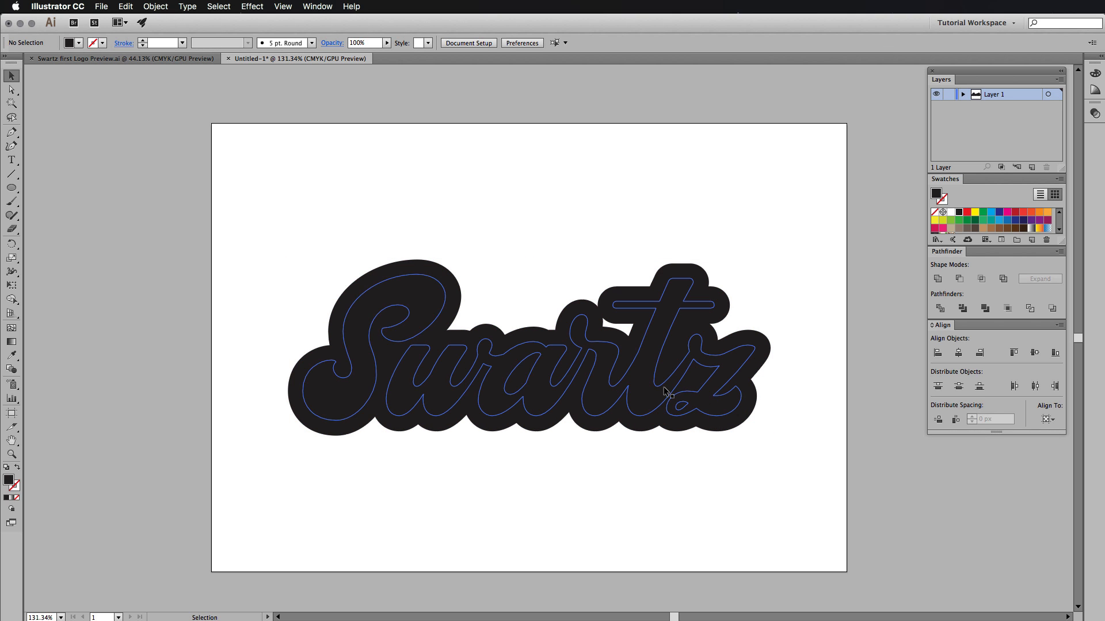
- Apply a 10 px Offset Path with preview to the selected Swartz word
left_click(663, 391)
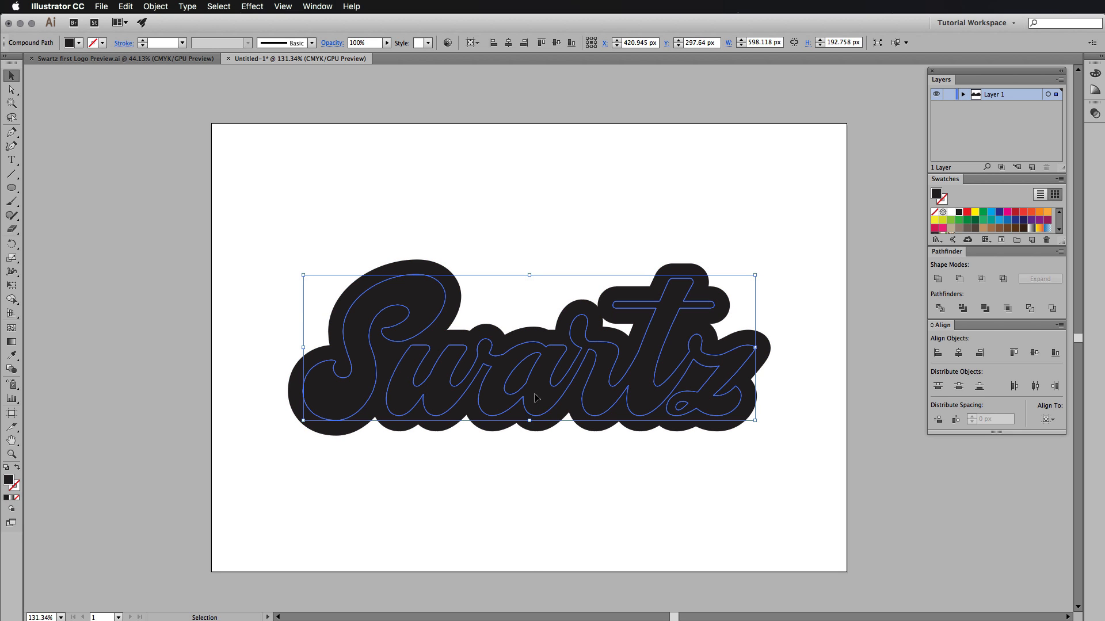
left_click(156, 7)
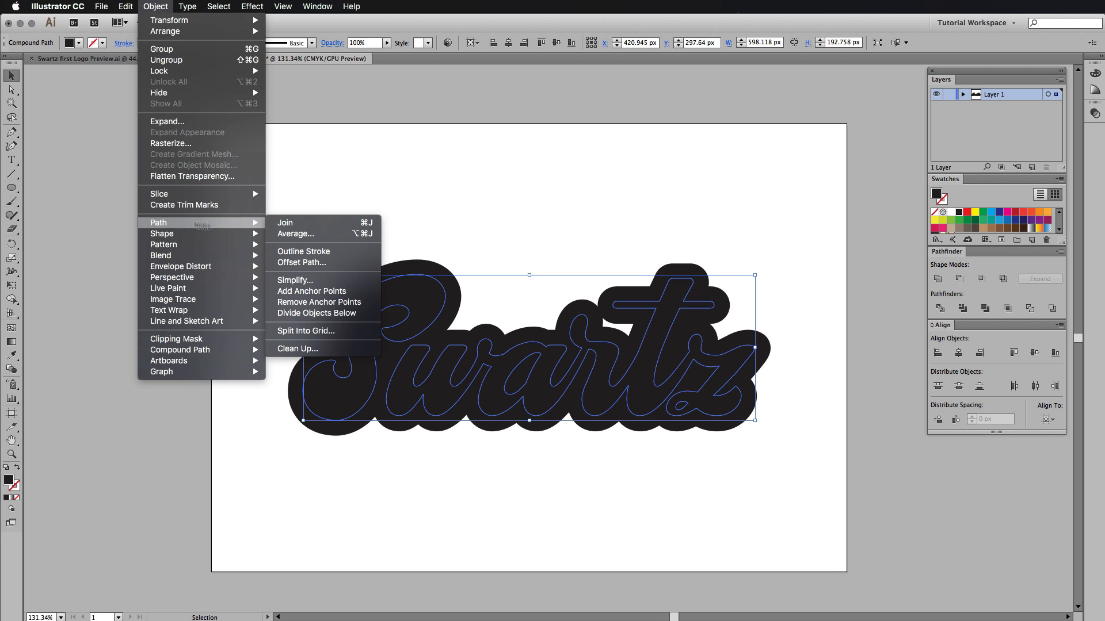
left_click(300, 262)
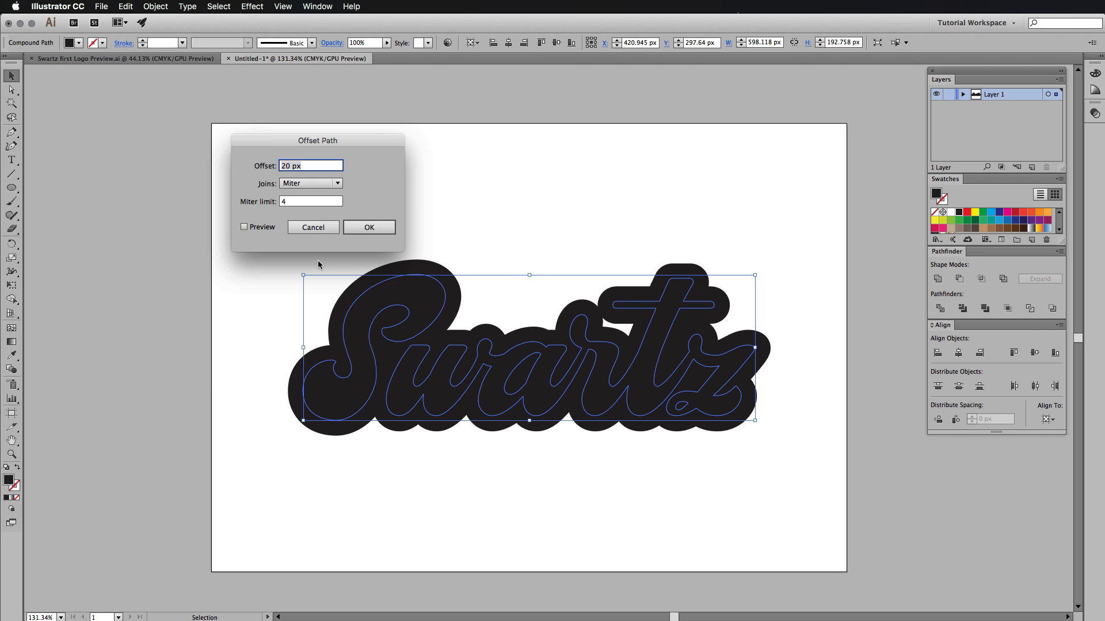
left_click(244, 226)
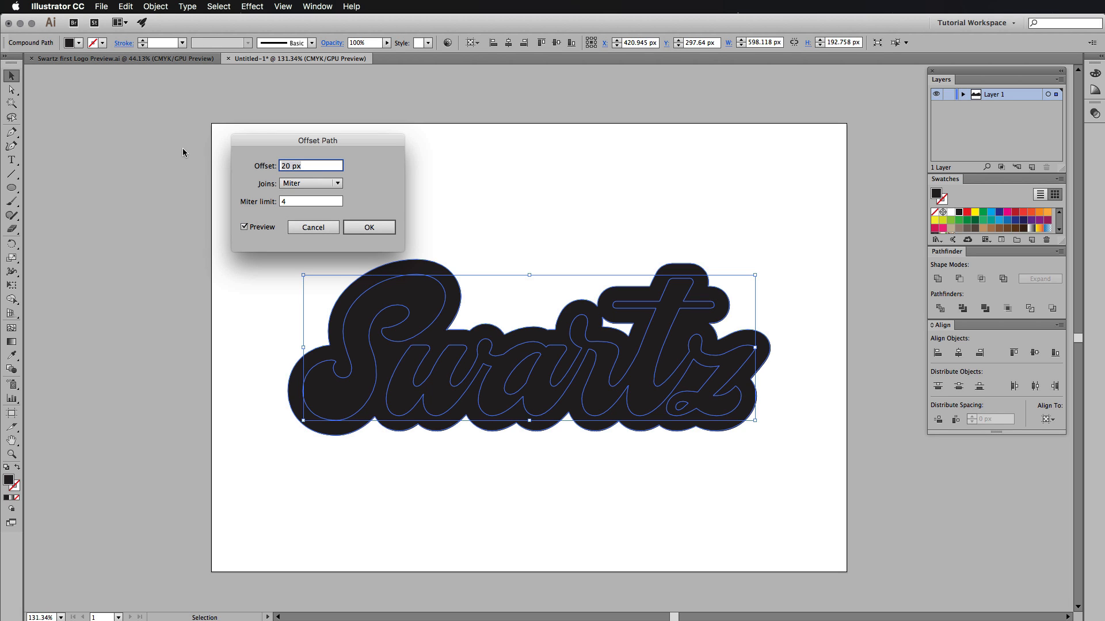
type("10 px")
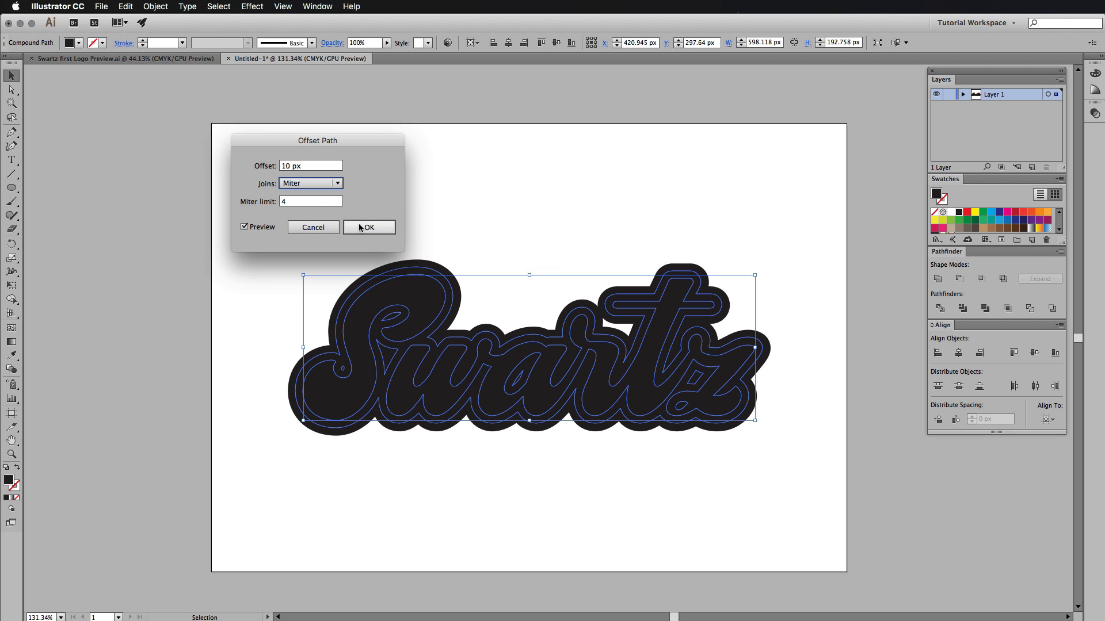
left_click(368, 227)
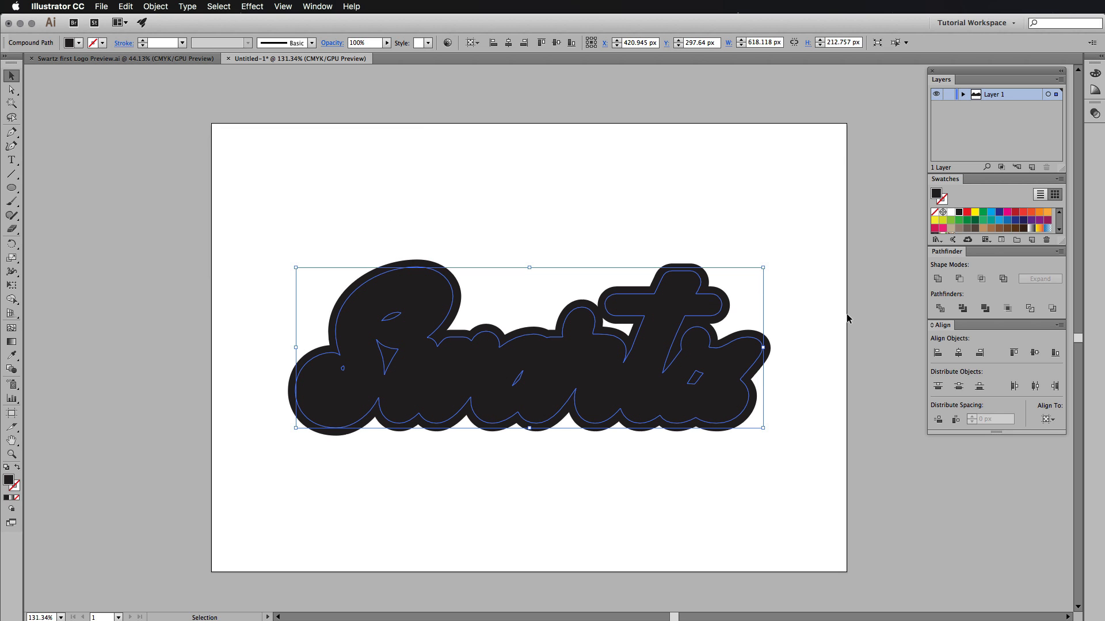
mouse_move(833, 514)
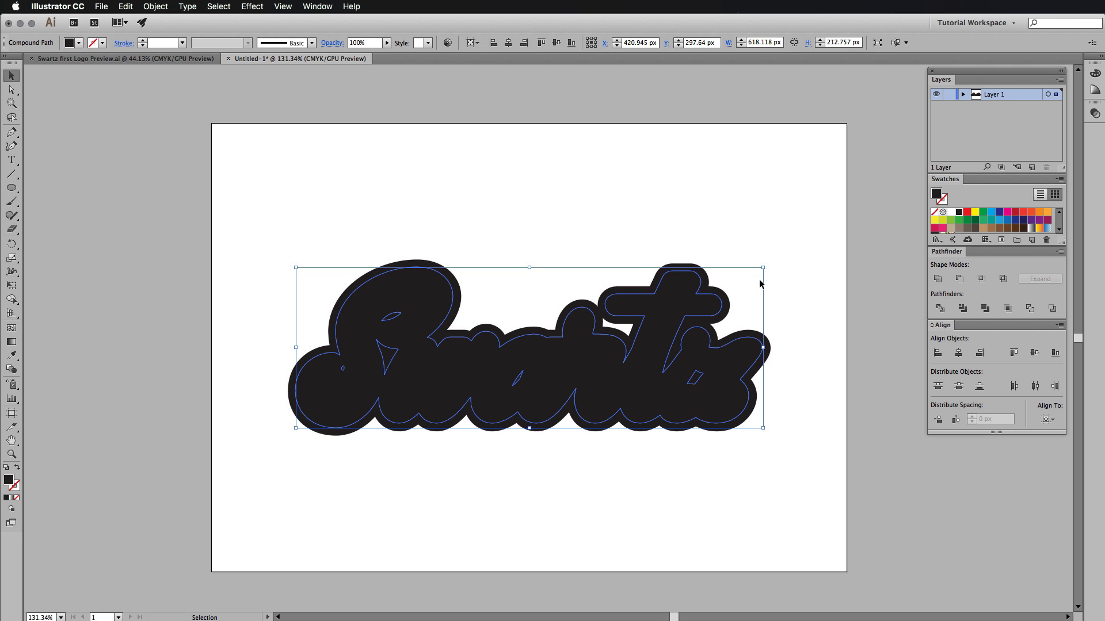
mouse_move(491, 211)
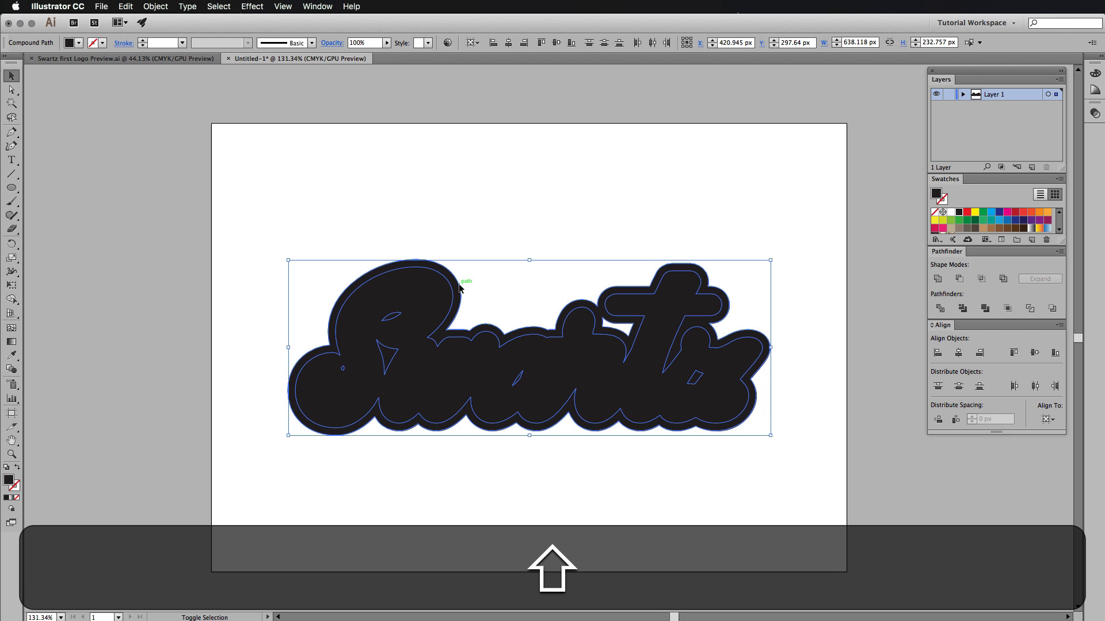
mouse_move(564, 303)
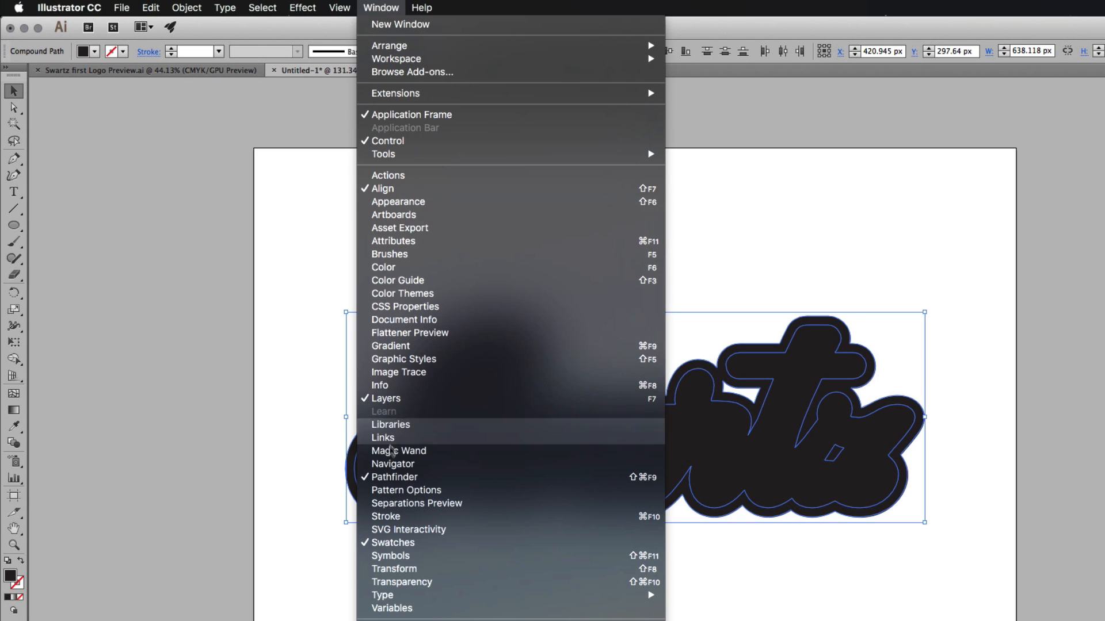
mouse_move(395, 480)
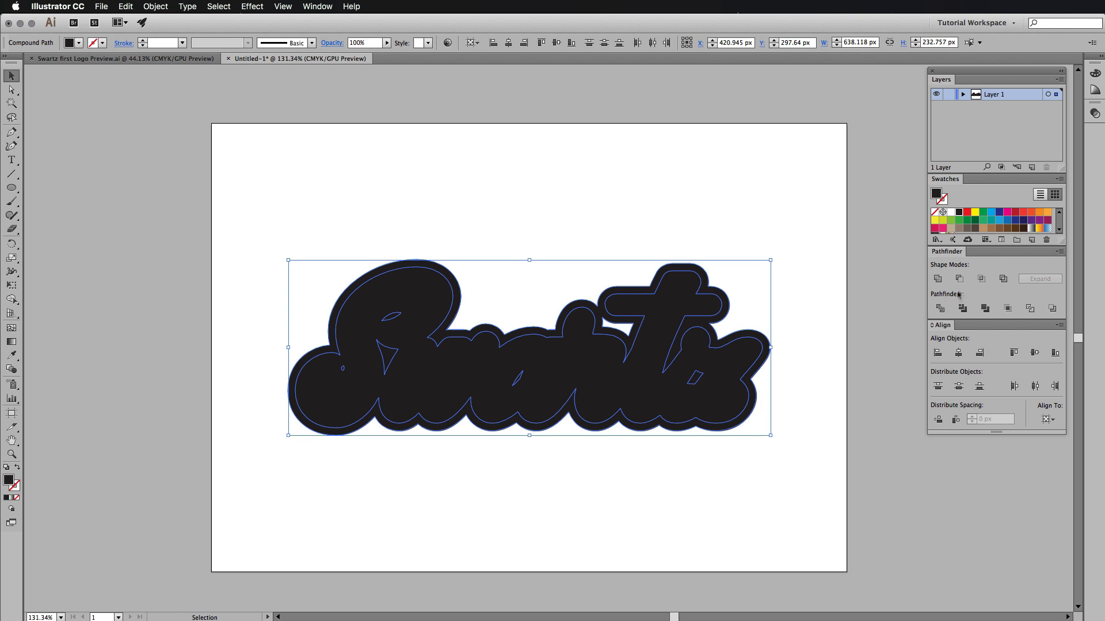
mouse_move(960, 278)
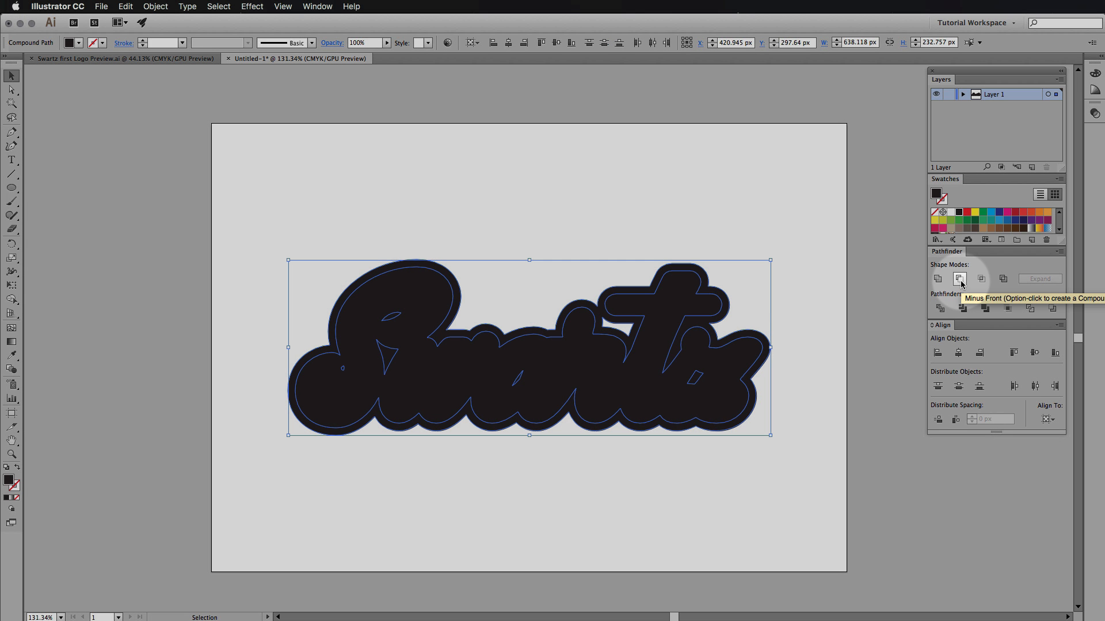
- Subtract the letters from the offset border with Pathfinder Minus Front
left_click(960, 278)
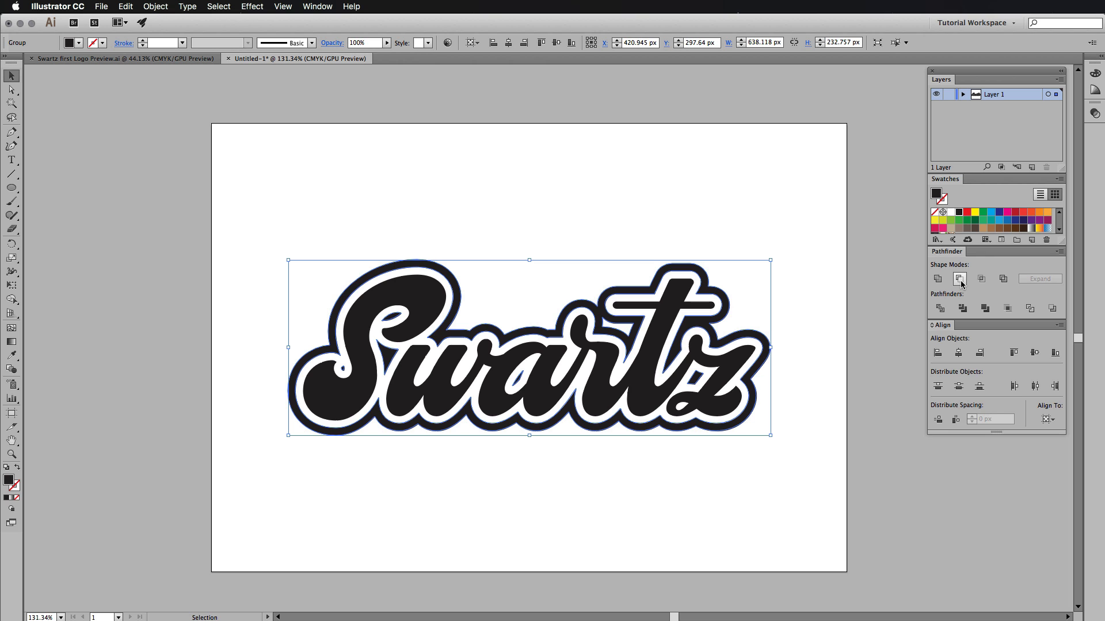
left_click(805, 281)
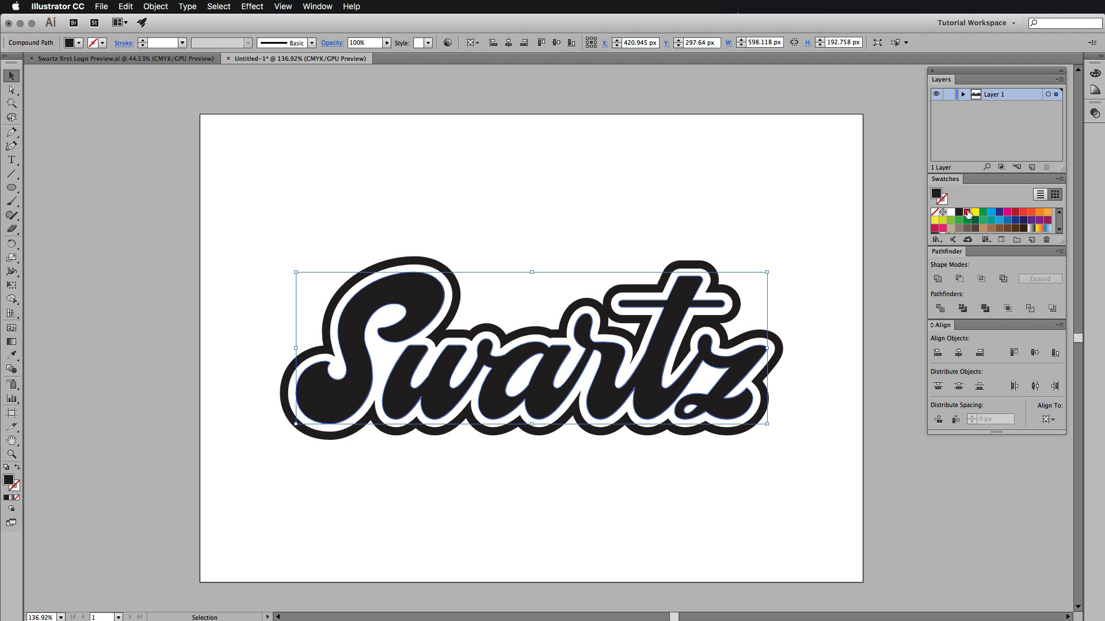
- Fill the letters red, then give the shapes a black 4 pt stroke
left_click(966, 213)
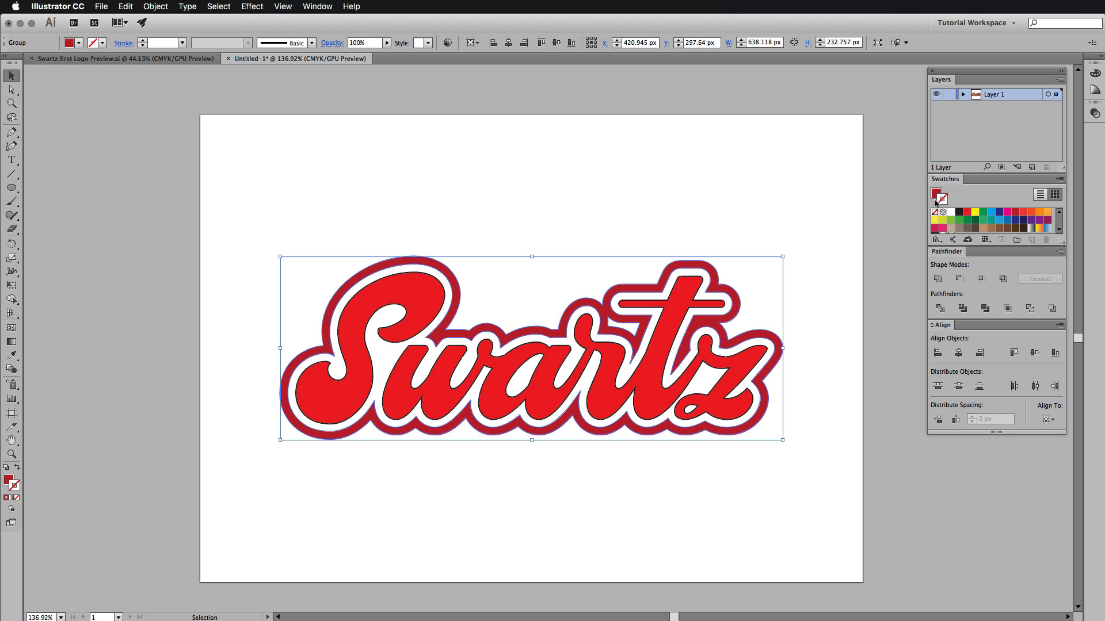
left_click(939, 197)
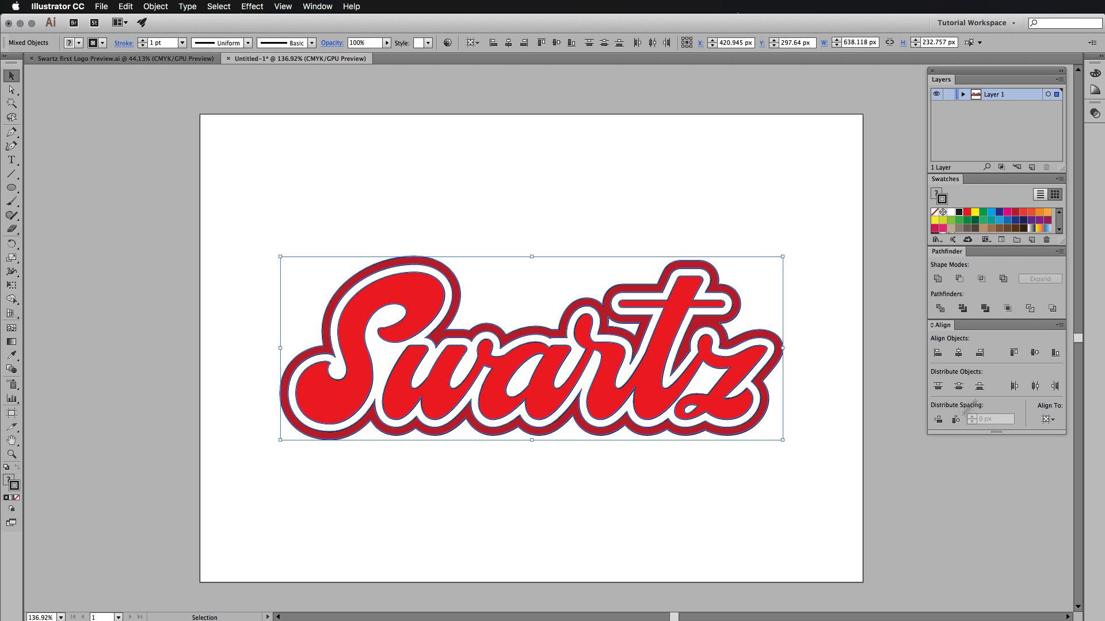
left_click(181, 42)
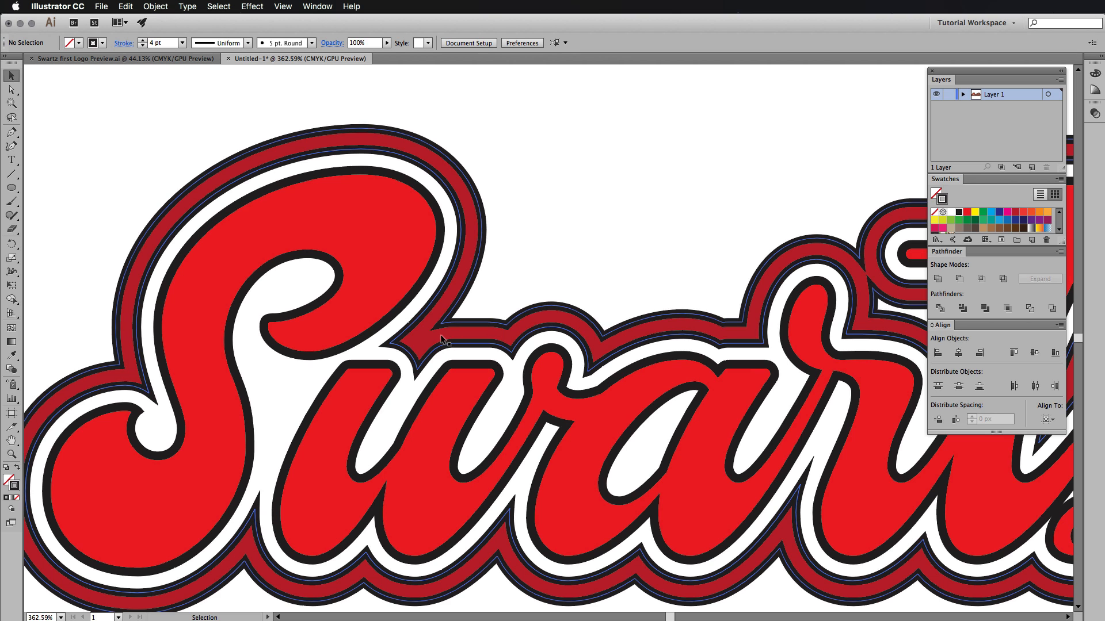
mouse_move(451, 342)
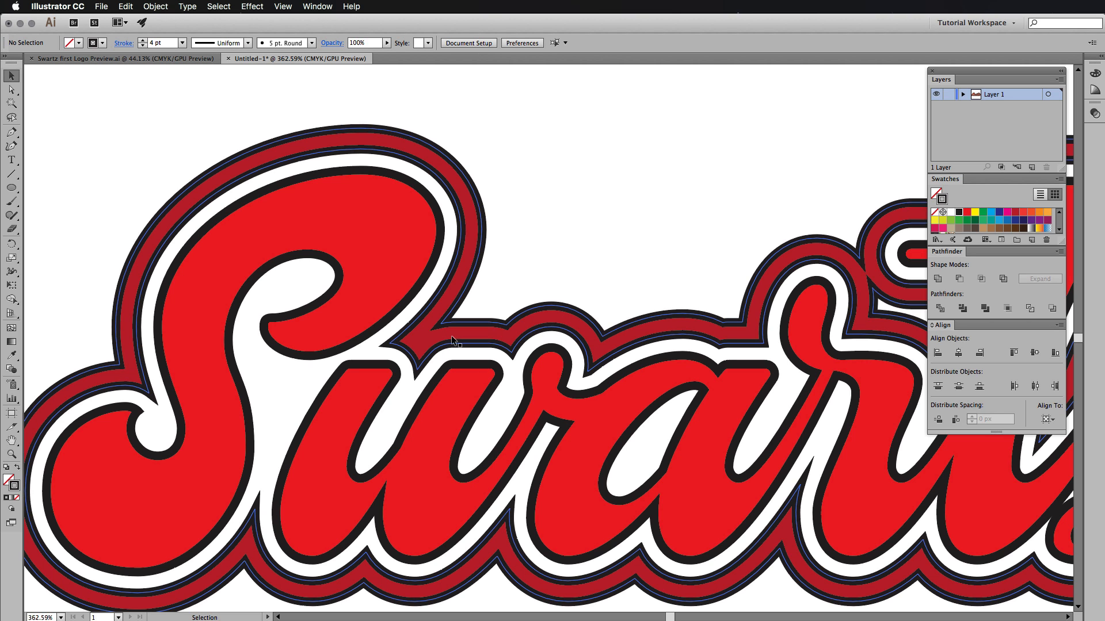